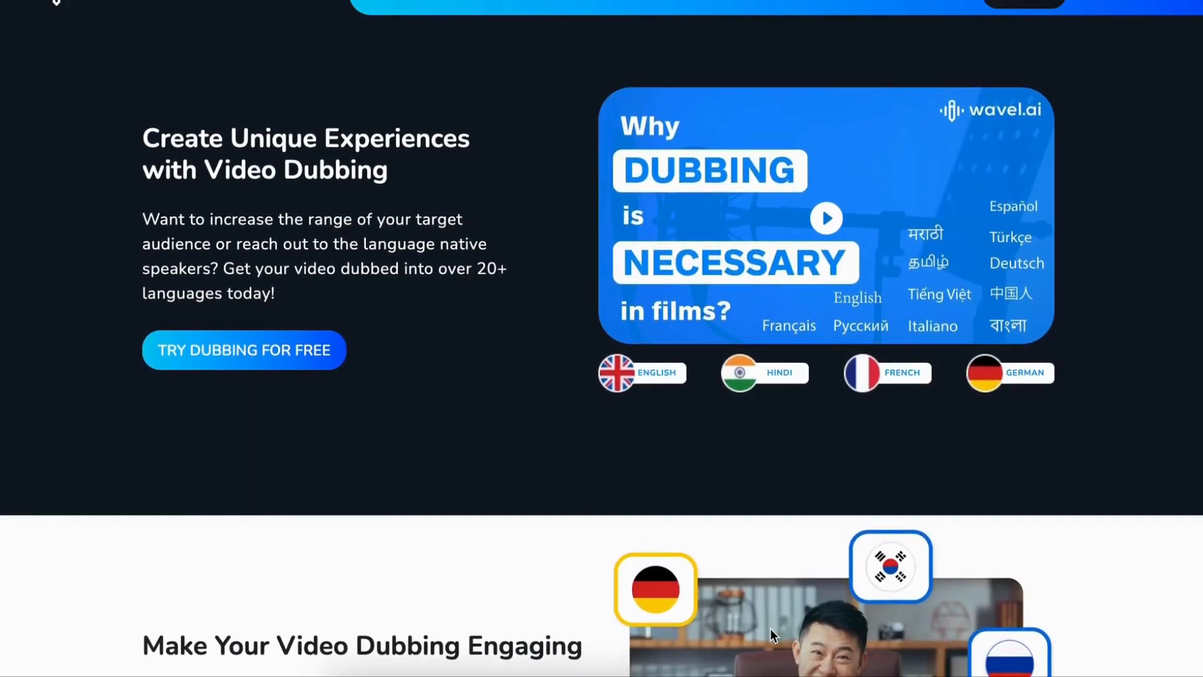
Step: Start a new video dubbing job and upload Michelle English.mp4 from Downloads
{"action": "scroll", "scroll_direction": "down", "scroll_amount": 3}
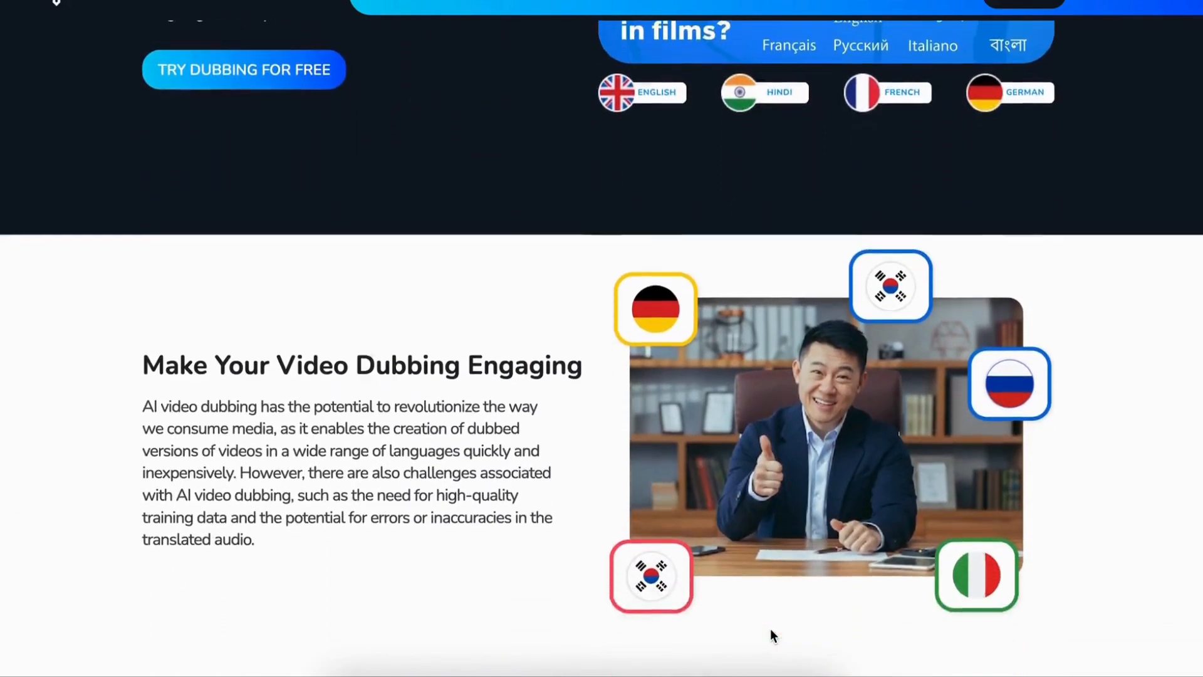
{"action": "scroll", "scroll_direction": "down", "scroll_amount": 3}
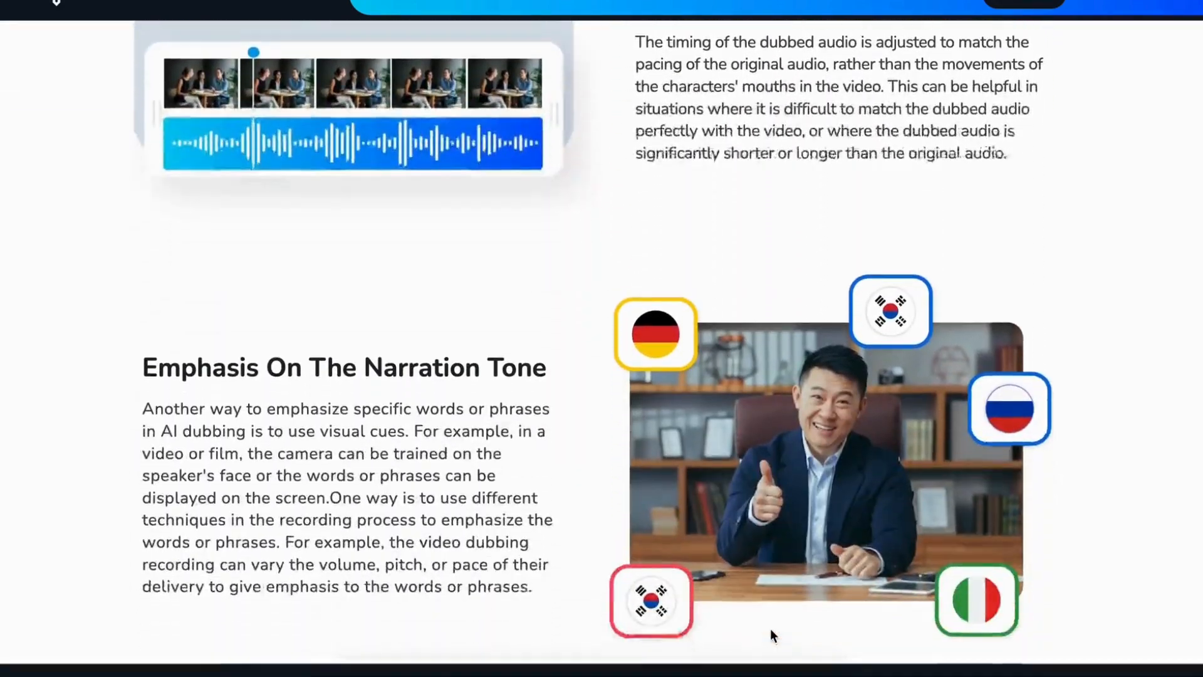
{"action": "scroll", "scroll_direction": "down", "scroll_amount": 3}
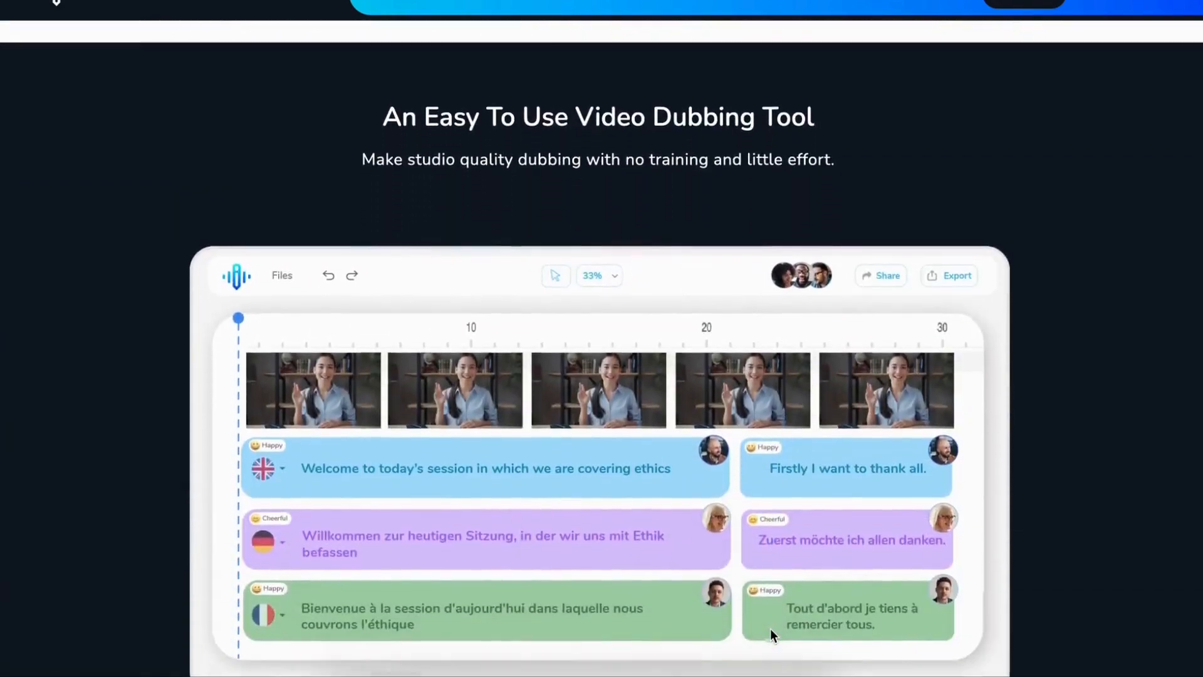
{"action": "scroll", "scroll_direction": "down", "scroll_amount": 3}
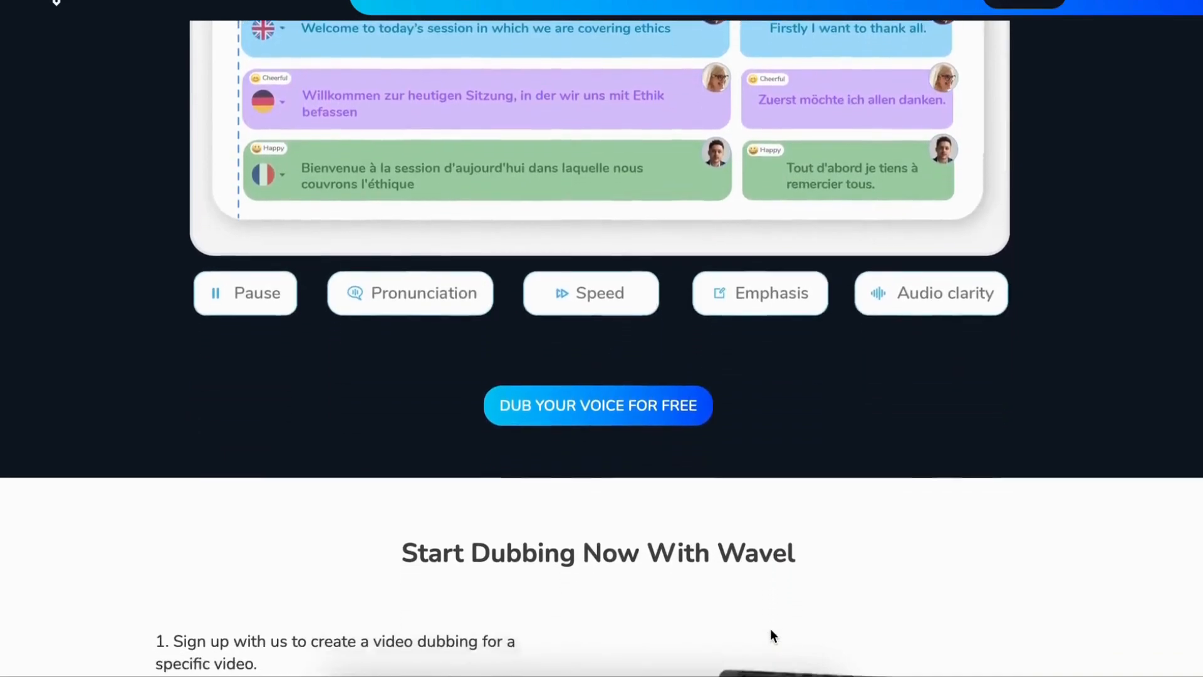
{"action": "scroll", "scroll_direction": "down", "scroll_amount": 3}
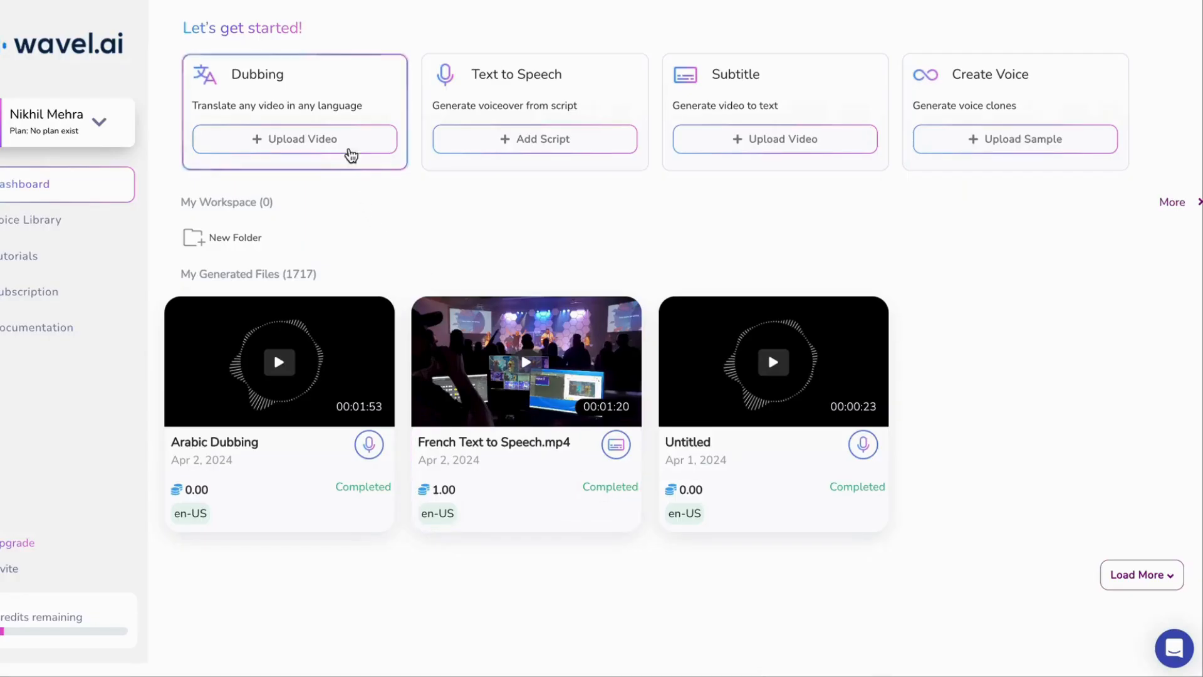
{"action": "left_click", "coordinate": [294, 139]}
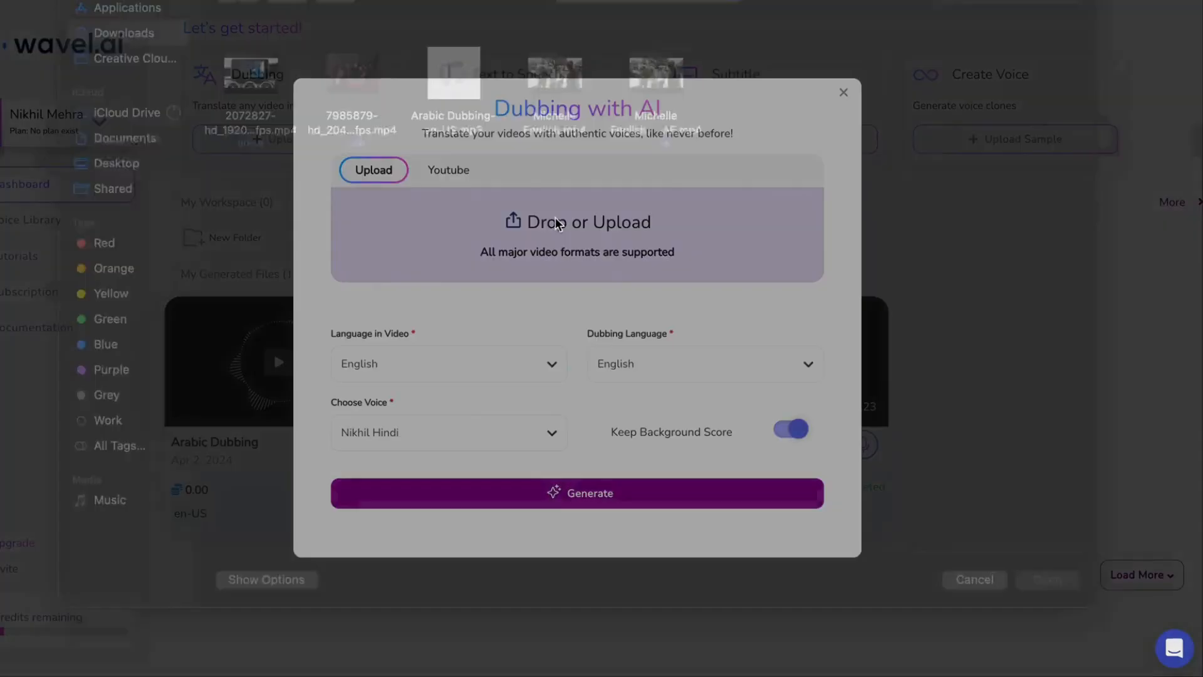
{"action": "left_click", "coordinate": [577, 222]}
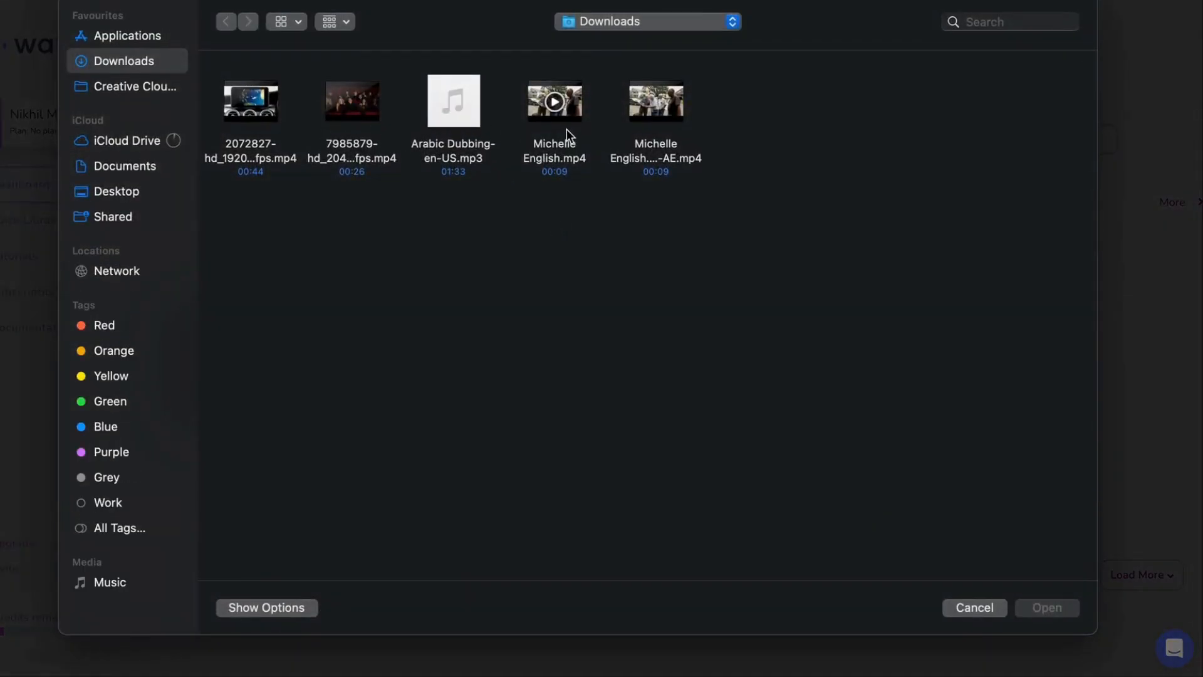
{"action": "left_click", "coordinate": [554, 100]}
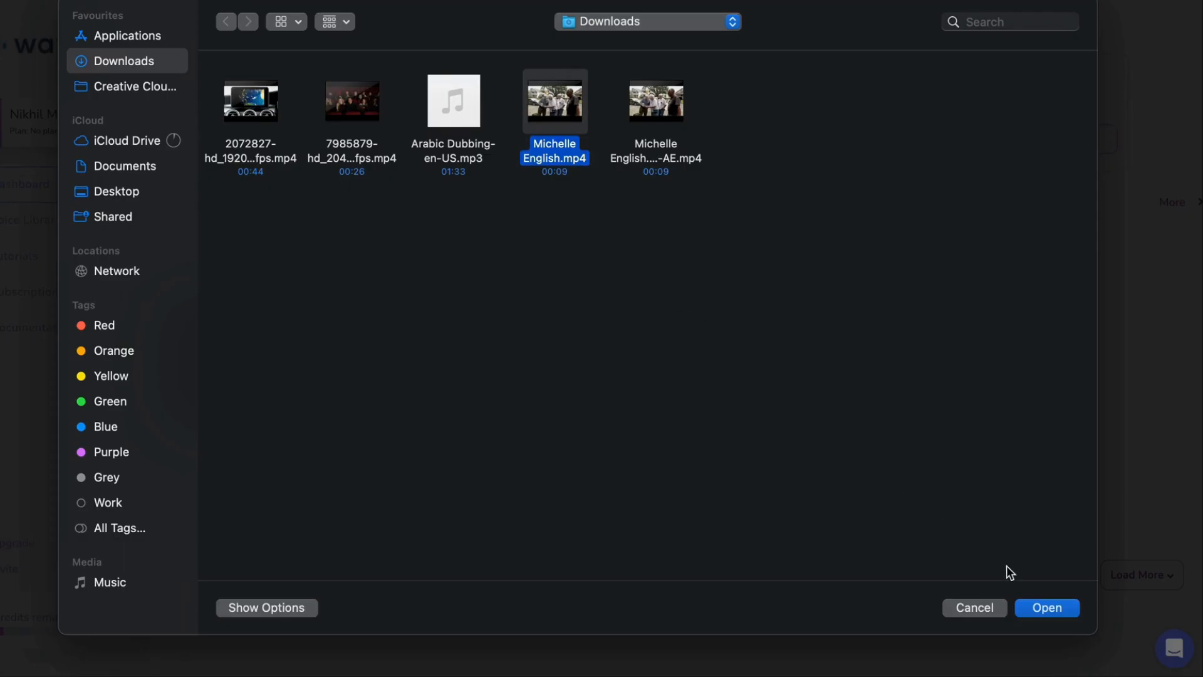
{"action": "left_click", "coordinate": [1046, 607]}
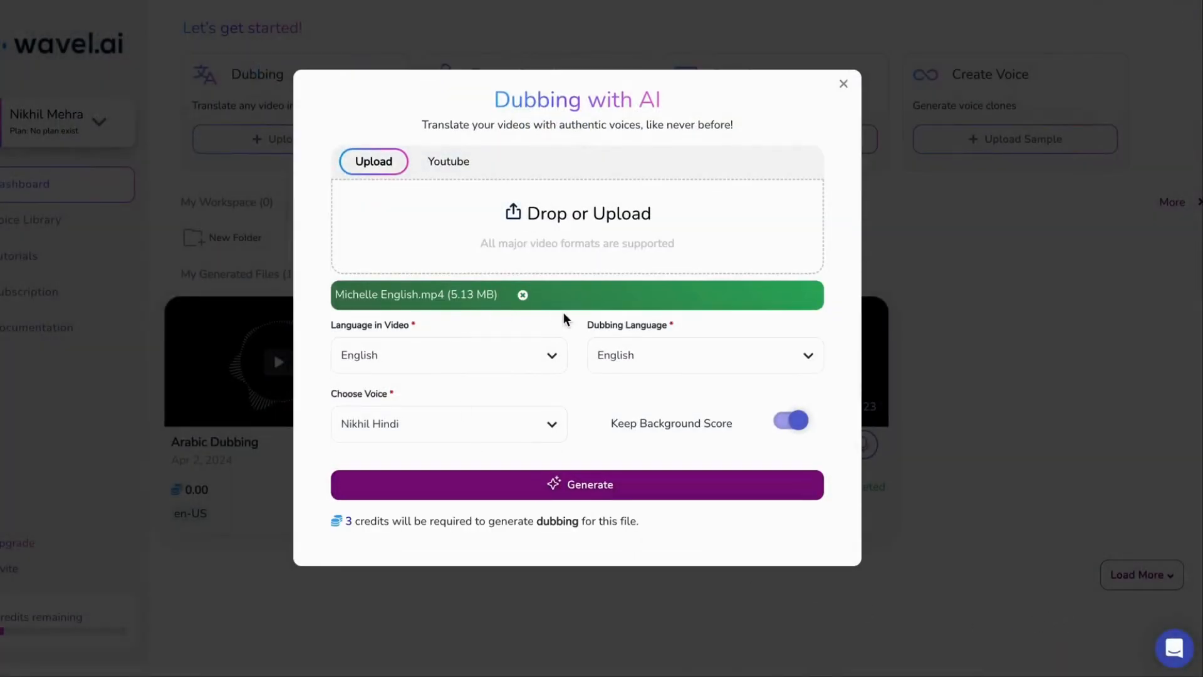
Step: Set dubbing language to Arabic (U.A.E.), voice to Ava - Multilingual (Female), and generate
{"action": "type", "text": "ara"}
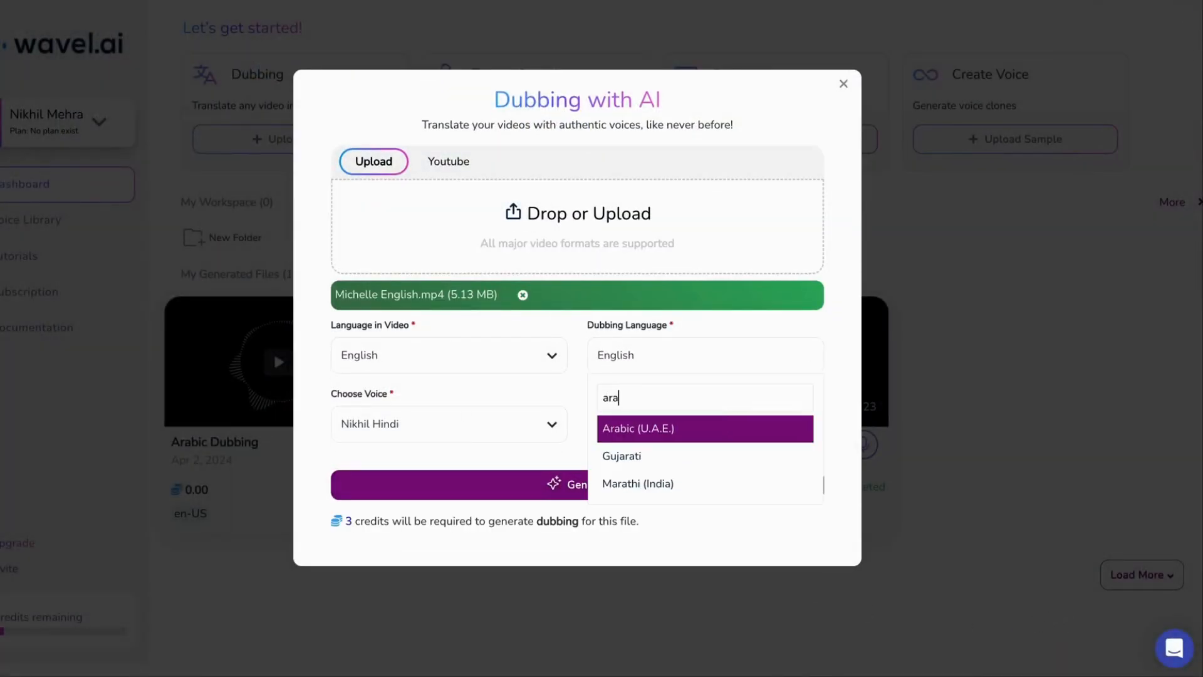
{"action": "left_click", "coordinate": [638, 428]}
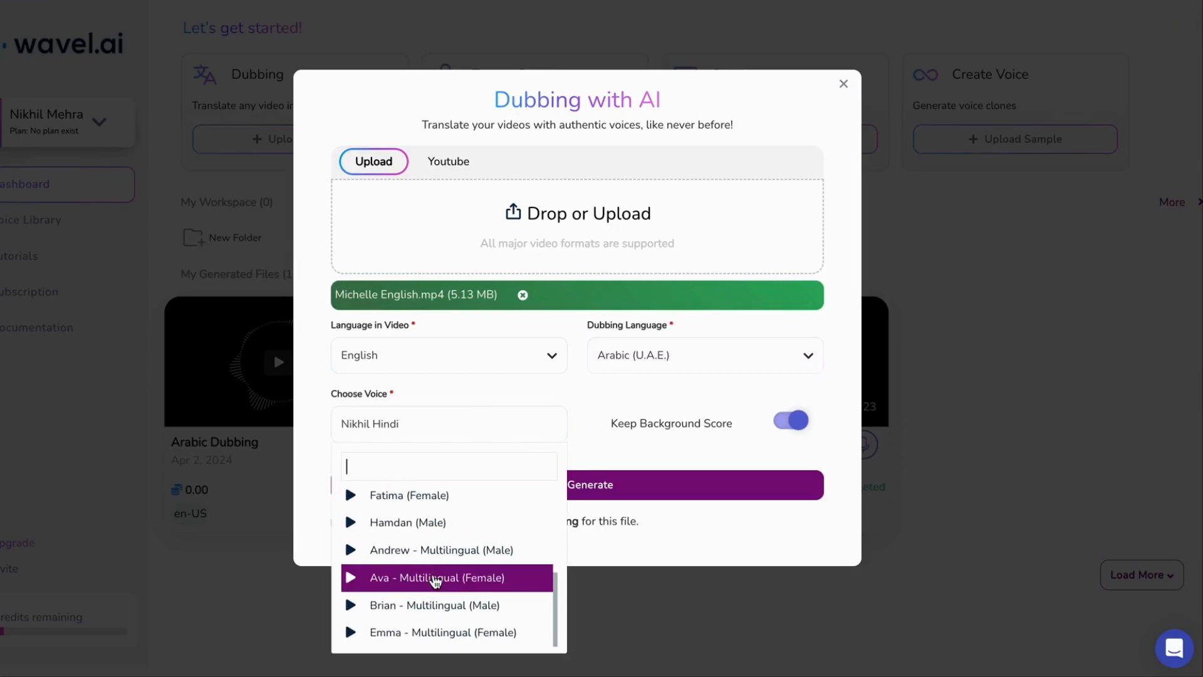
{"action": "left_click", "coordinate": [437, 577]}
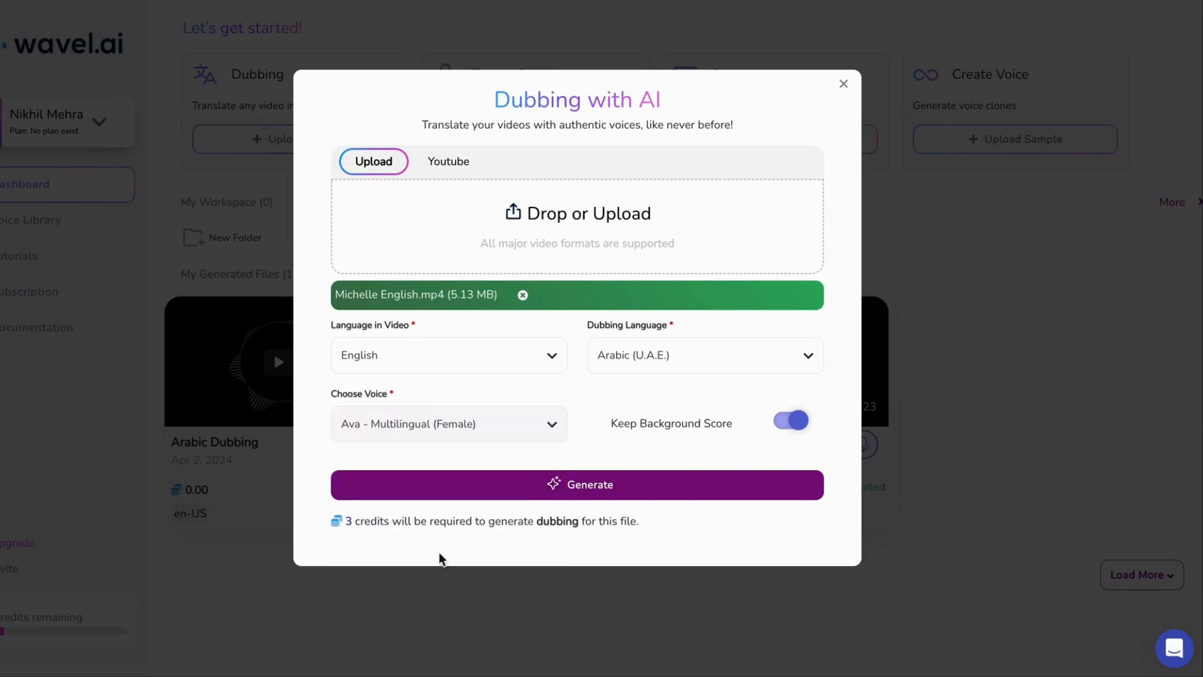
{"action": "left_click", "coordinate": [576, 485]}
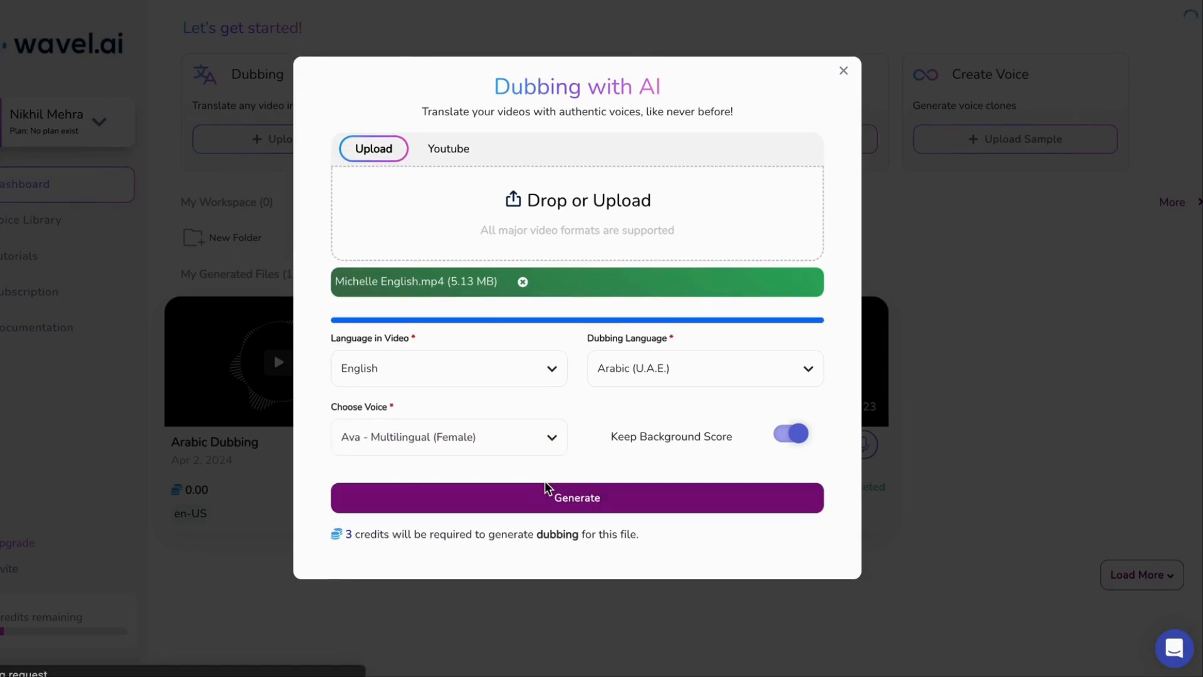
{"action": "left_click", "coordinate": [577, 496]}
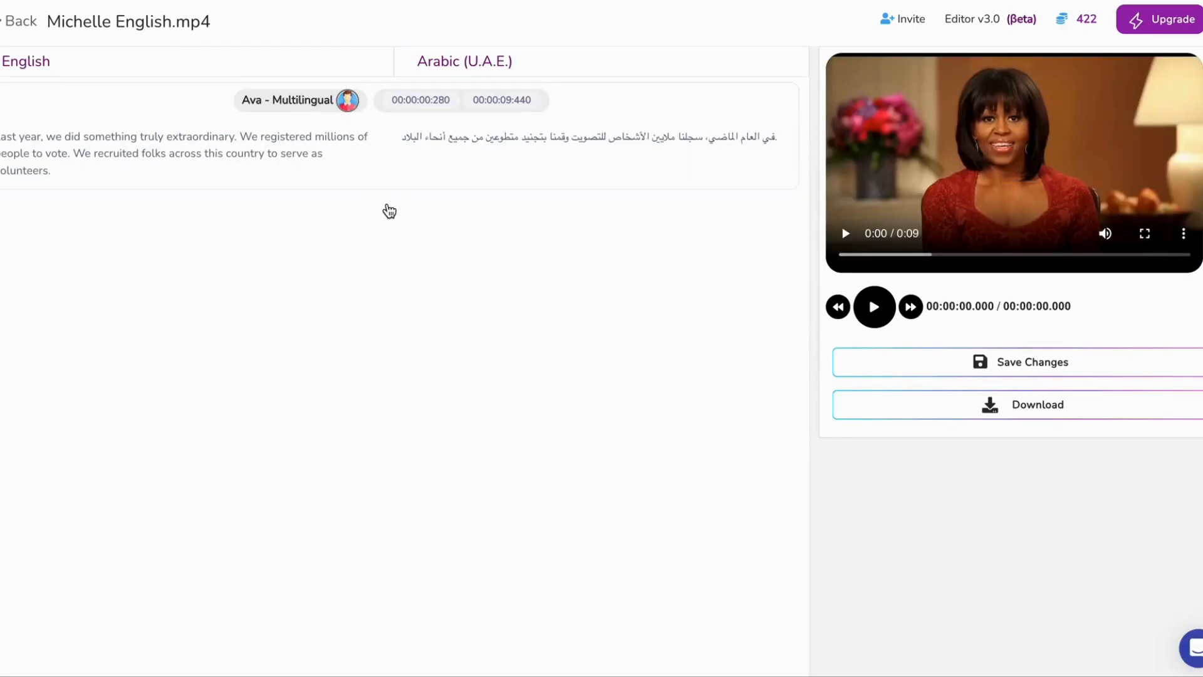
Step: Try the Speed and Volume adjustments for a dubbed line, then dismiss them
{"action": "left_click", "coordinate": [404, 205]}
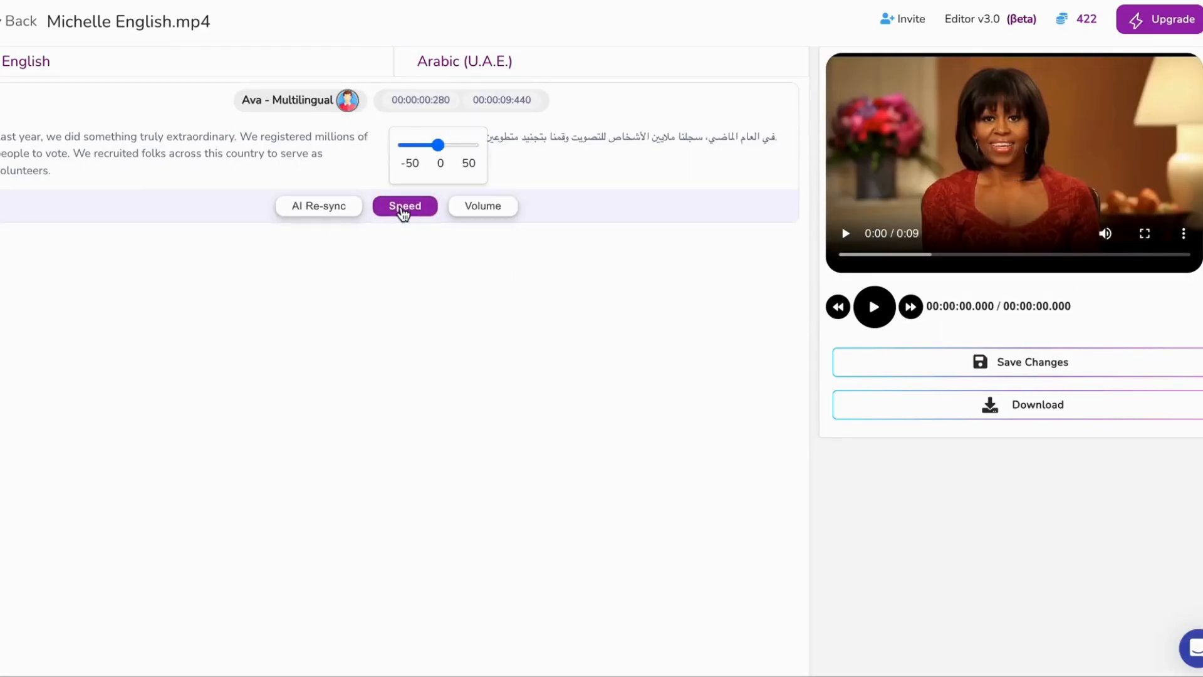
{"action": "left_click", "coordinate": [482, 205]}
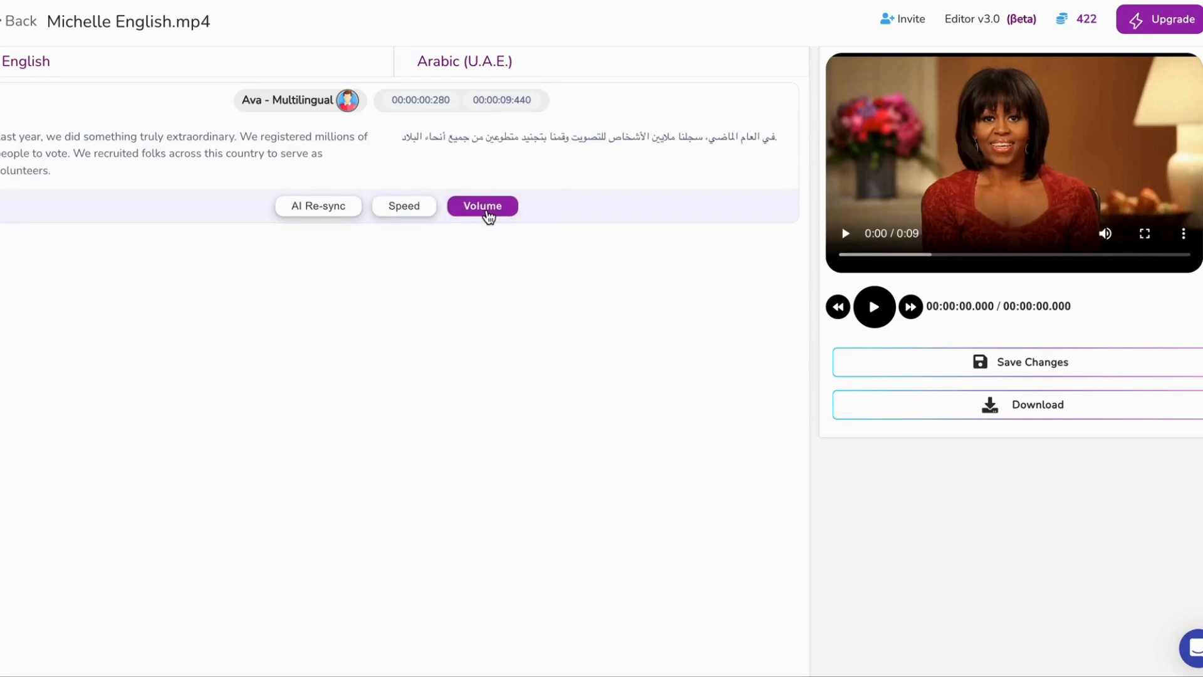
{"action": "mouse_move", "coordinate": [340, 131]}
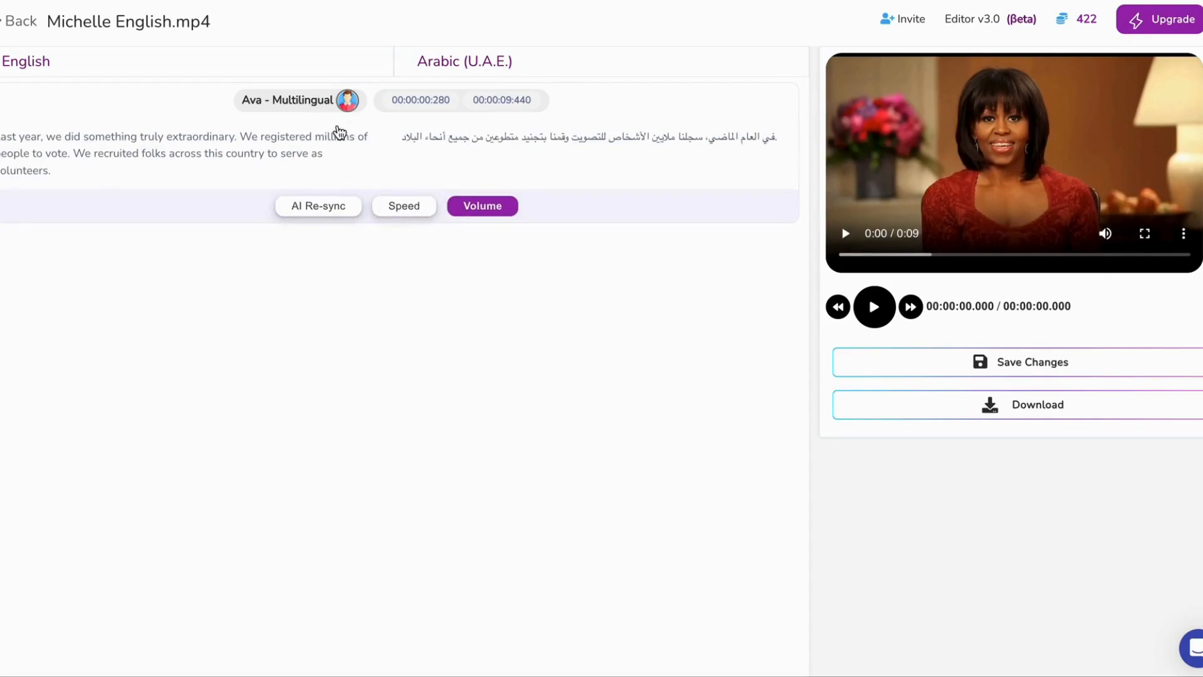
{"action": "left_click", "coordinate": [1036, 404]}
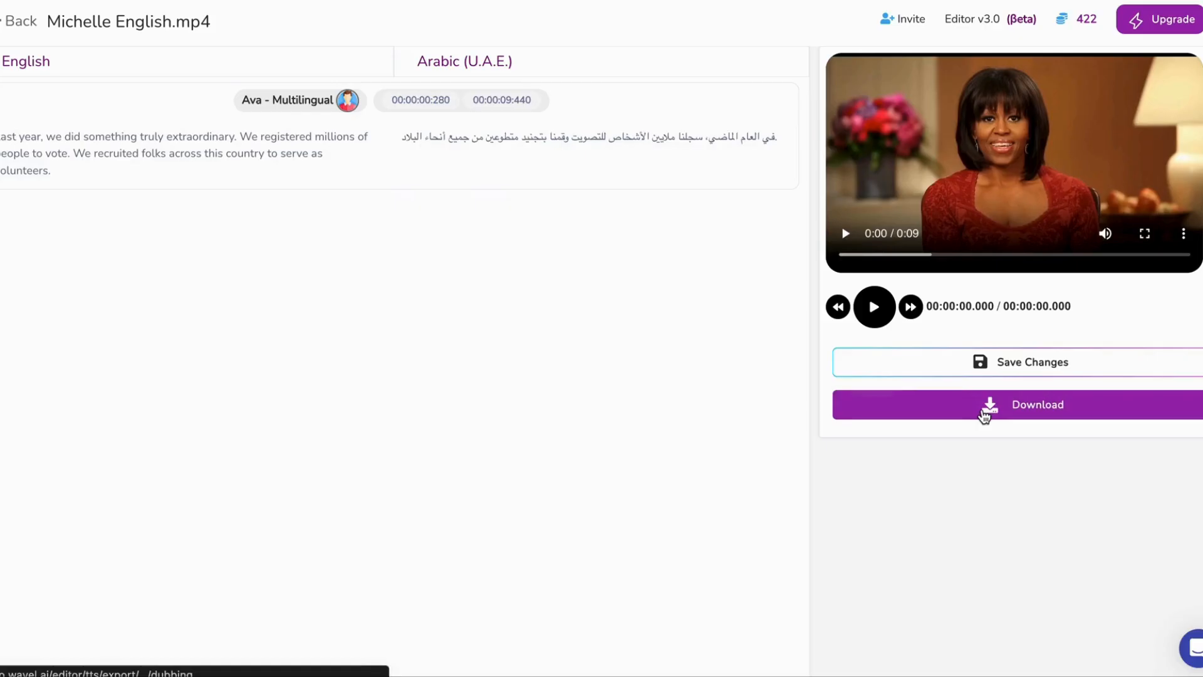
Step: Download the Arabic dubbed video in MP4 (*.mp4) format
{"action": "left_click", "coordinate": [1035, 404]}
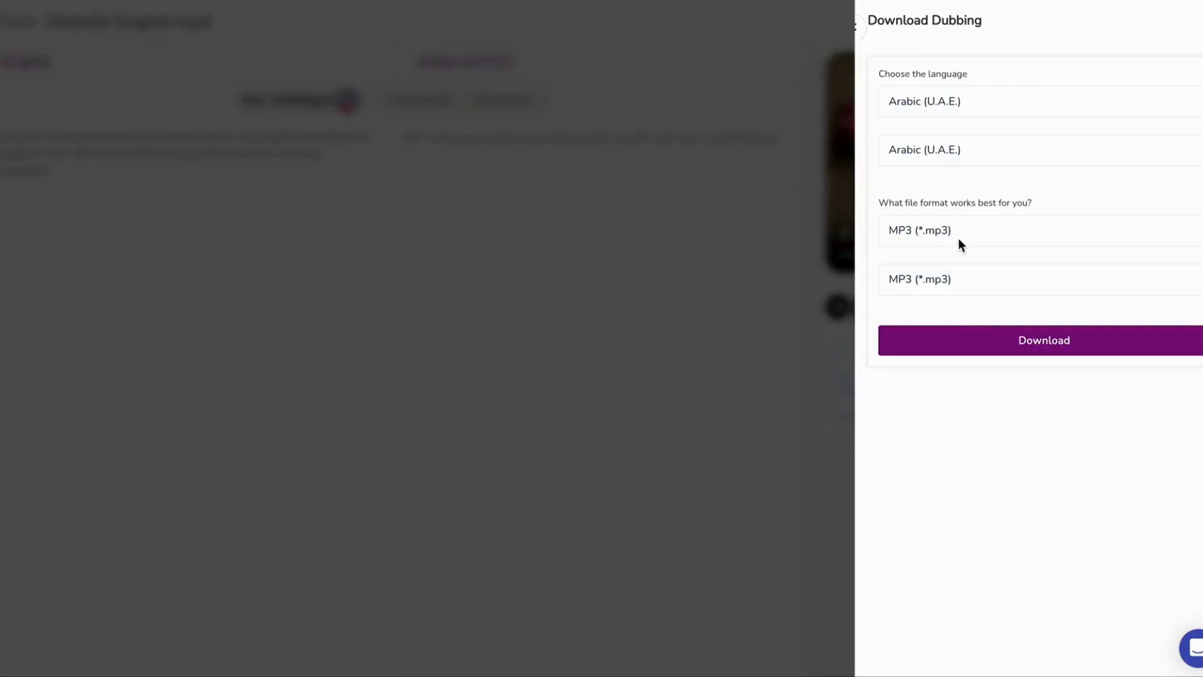
{"action": "left_click", "coordinate": [919, 279]}
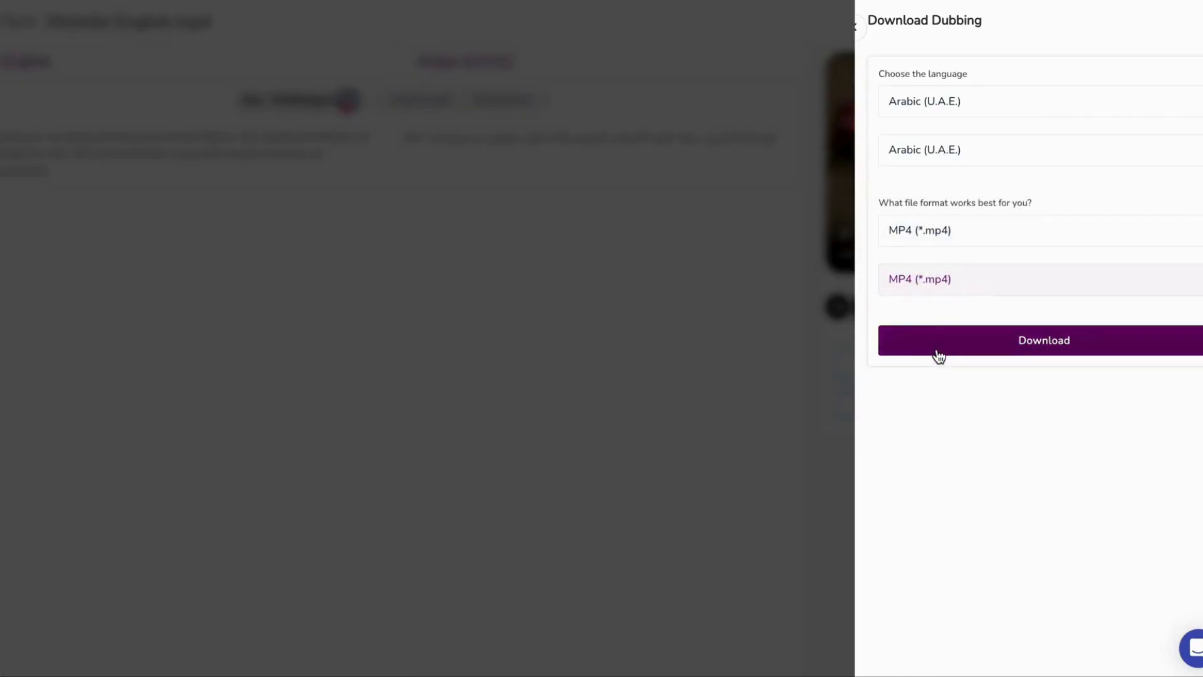
{"action": "left_click", "coordinate": [1043, 339]}
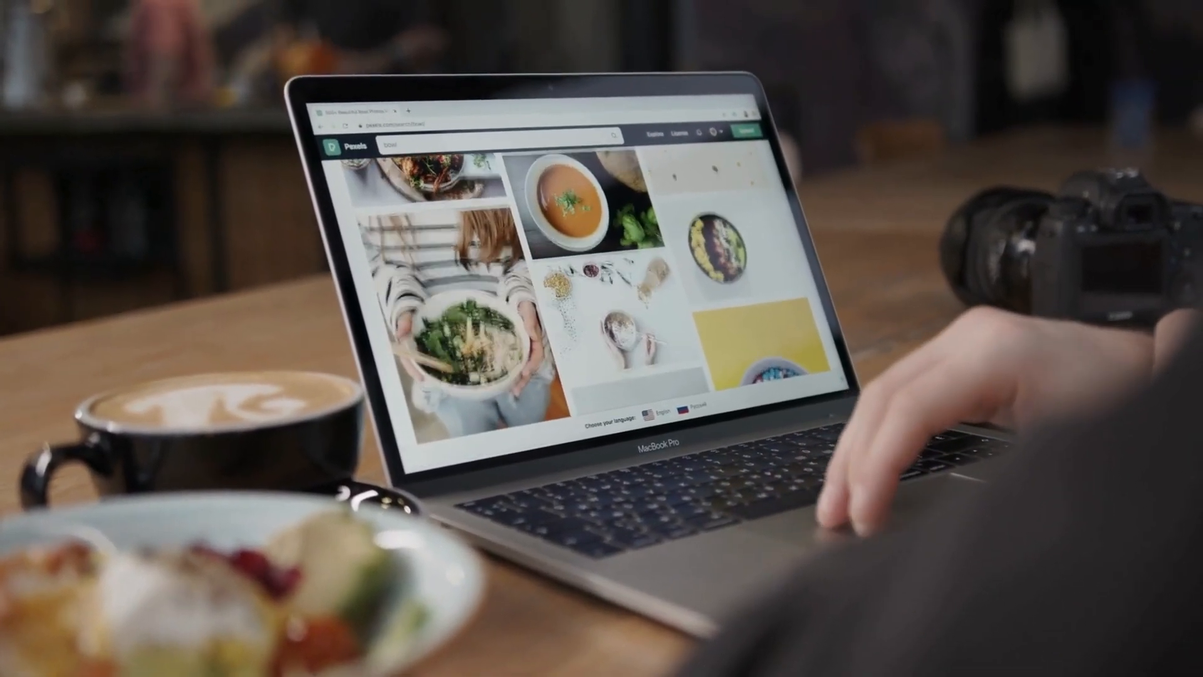
{"action": "scroll", "scroll_direction": "down", "scroll_amount": 3}
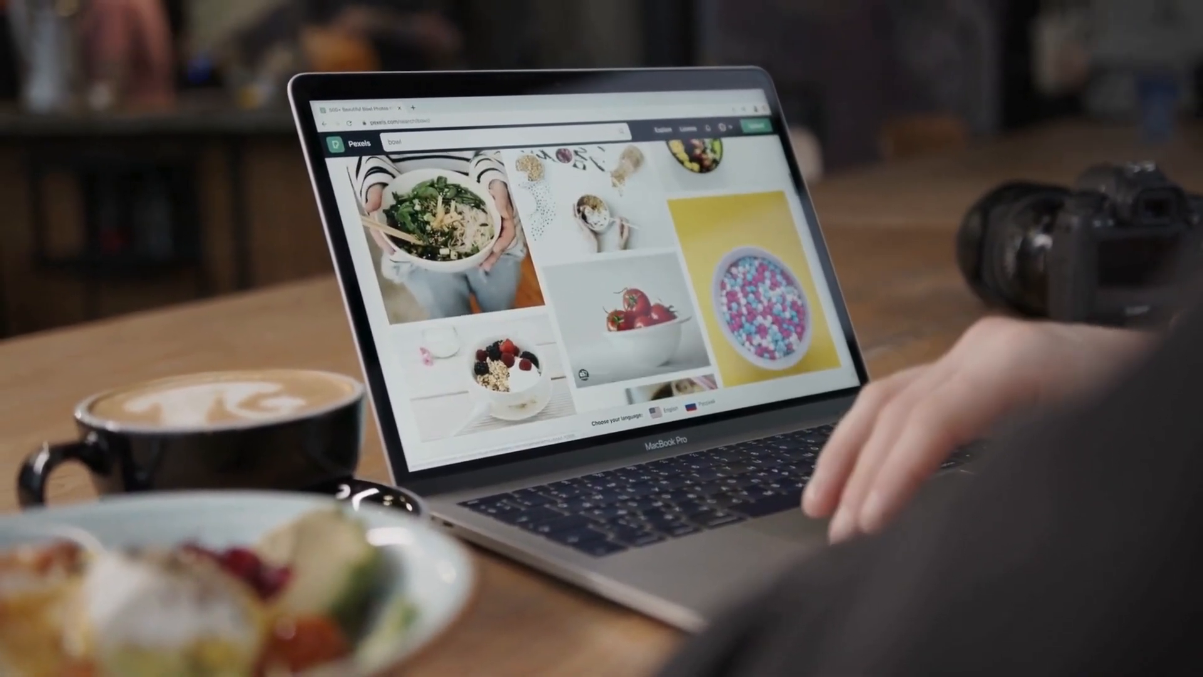
{"action": "scroll", "scroll_direction": "down", "scroll_amount": 3}
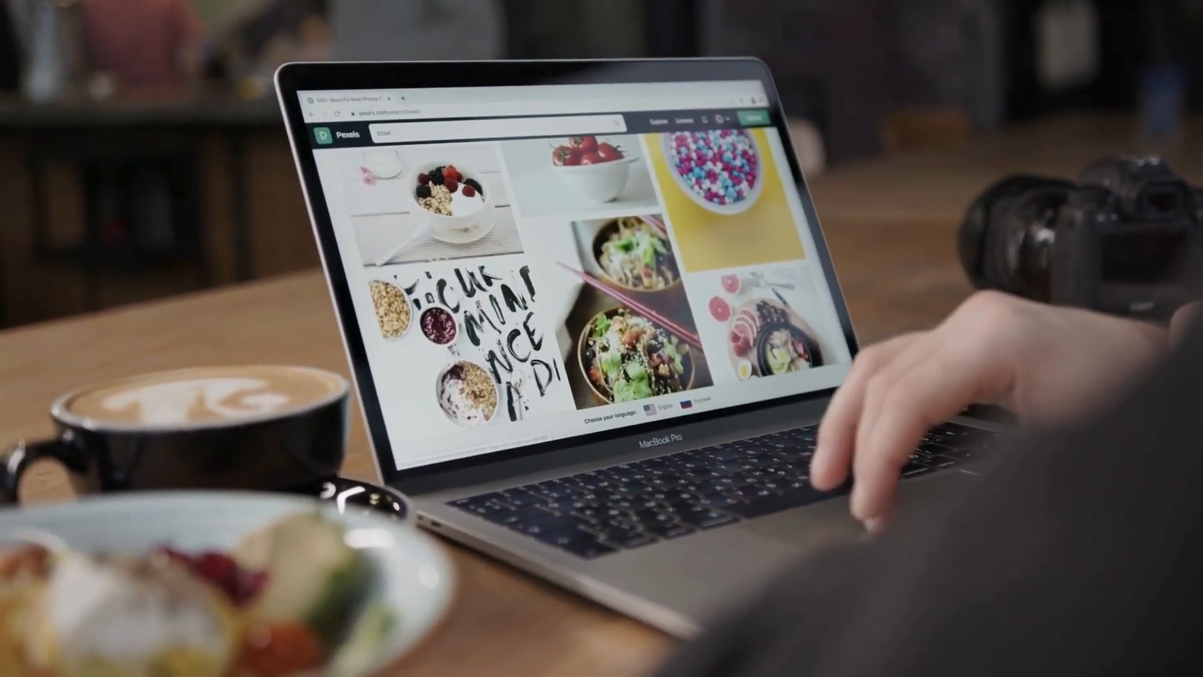